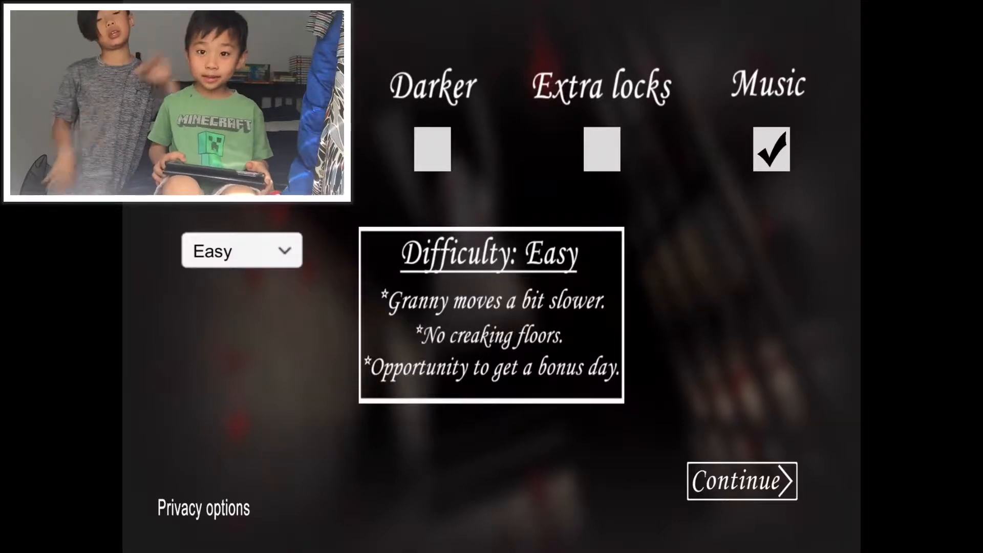
pyautogui.click(742, 481)
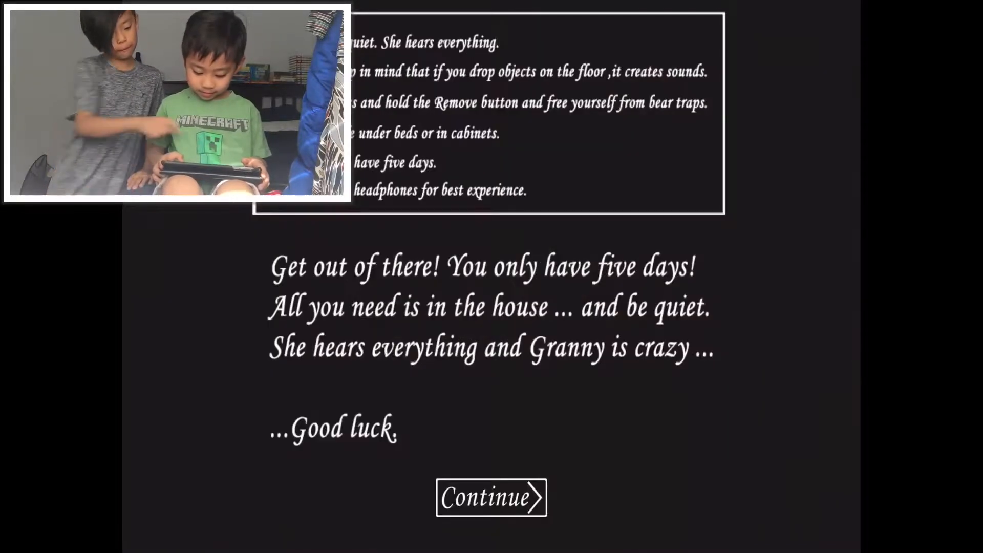
pyautogui.click(491, 498)
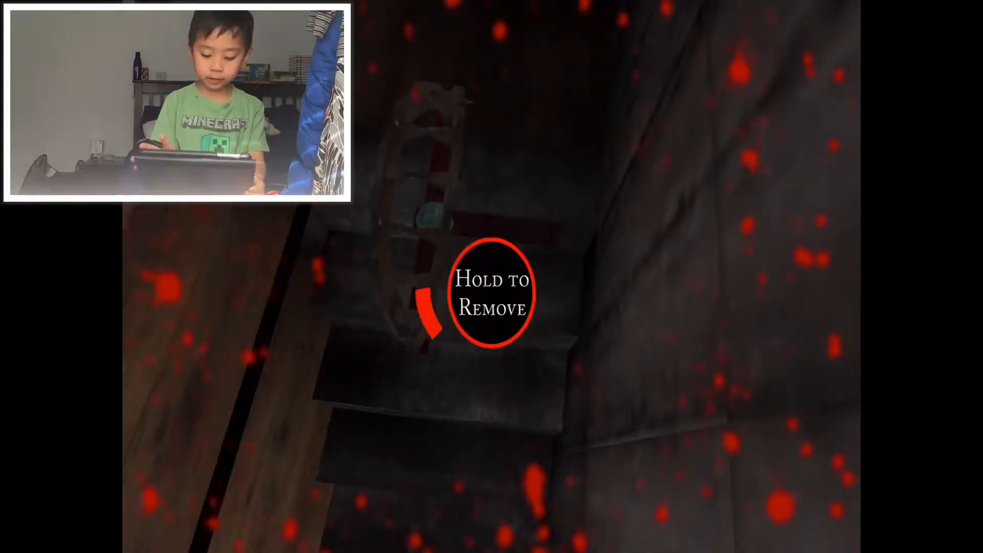
pyautogui.click(493, 292)
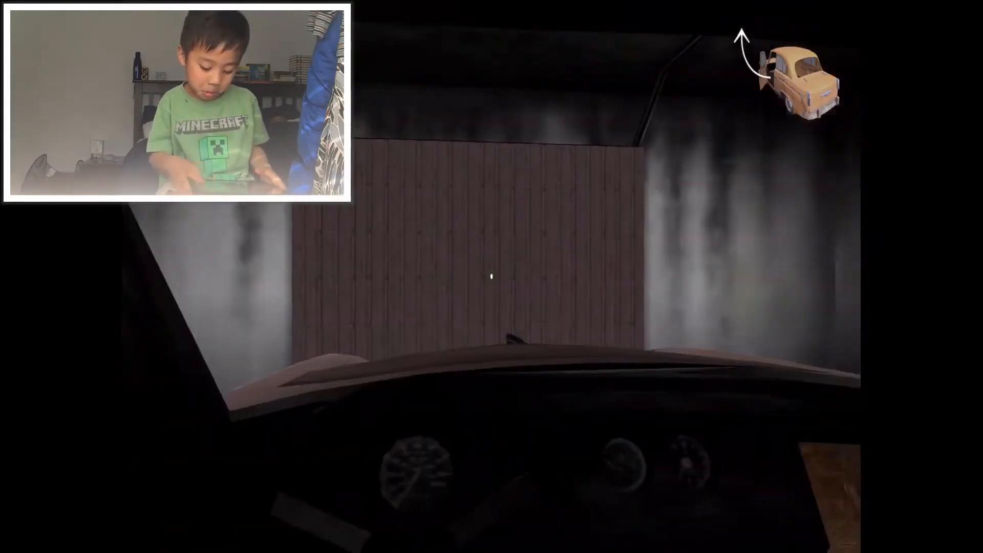
pyautogui.moveTo(492, 277)
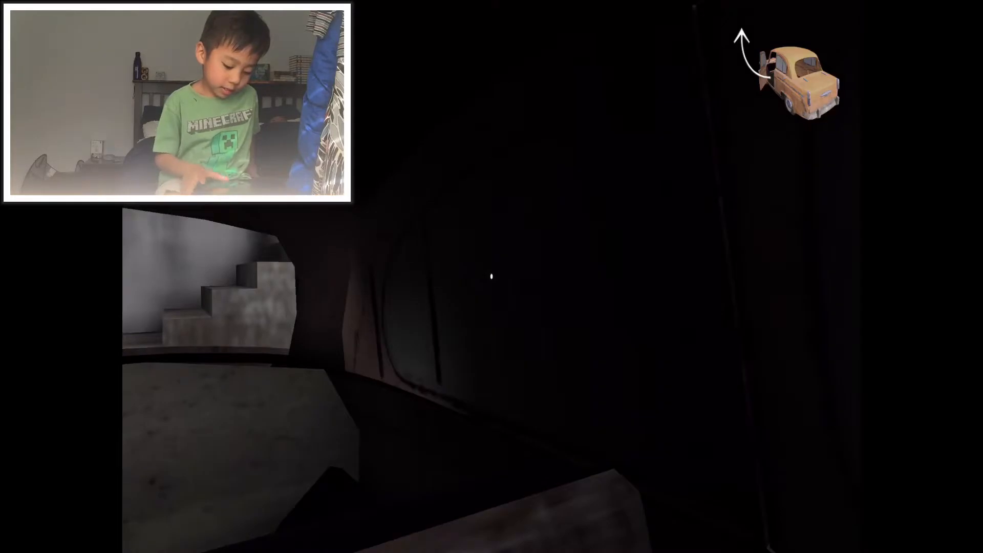
pyautogui.moveTo(492, 276)
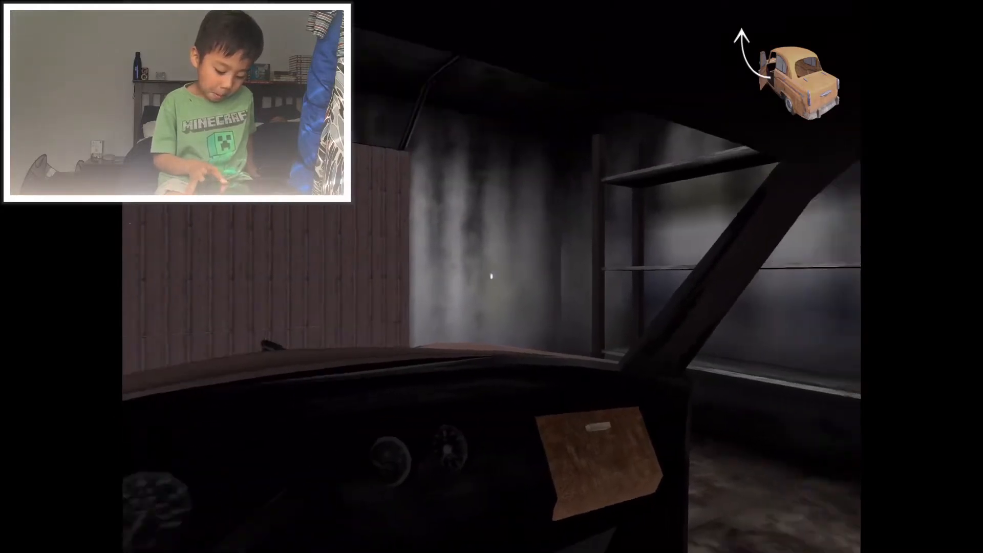
pyautogui.moveTo(492, 277)
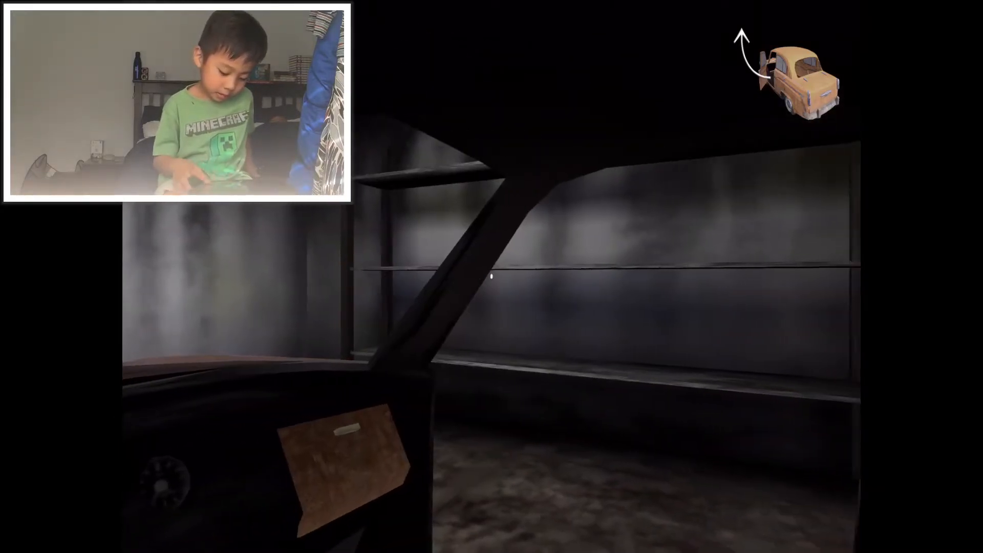